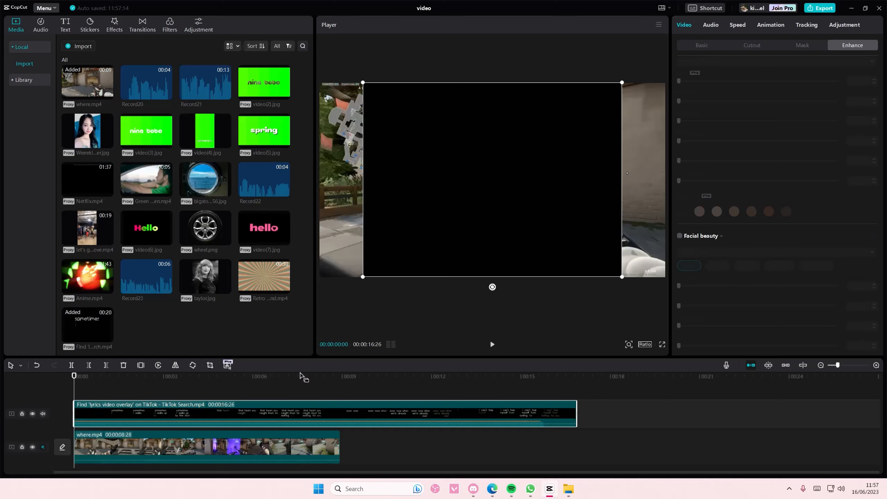
Show the lyrics clip's Basic video settings and expand the Blend mode list.
click(701, 45)
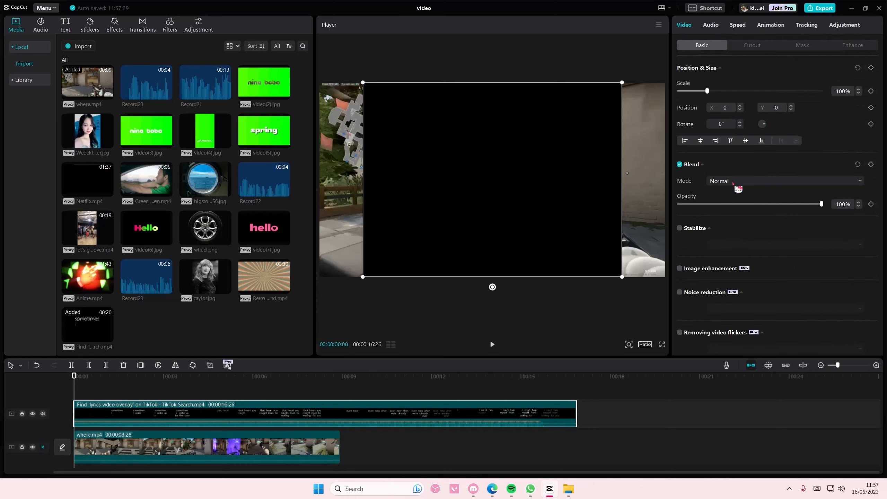
click(784, 180)
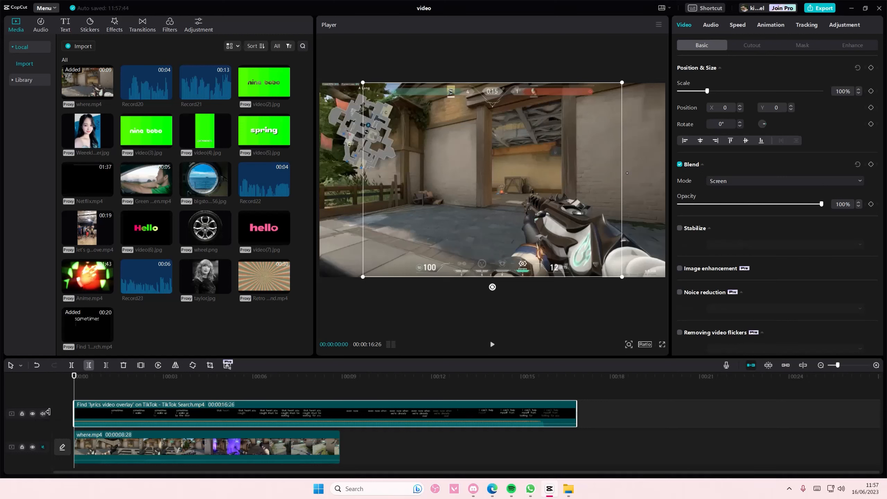
mouse_move(732, 197)
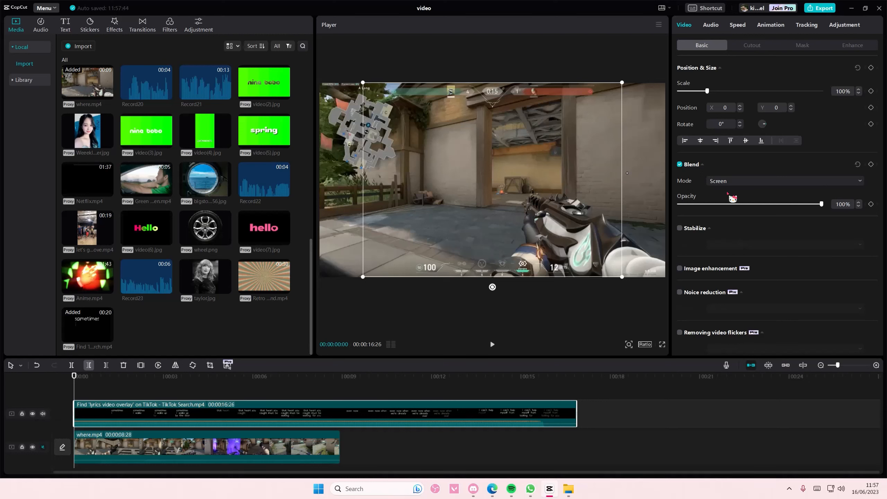
Set the lyrics overlay's blend mode to Screen so its black background disappears.
click(784, 181)
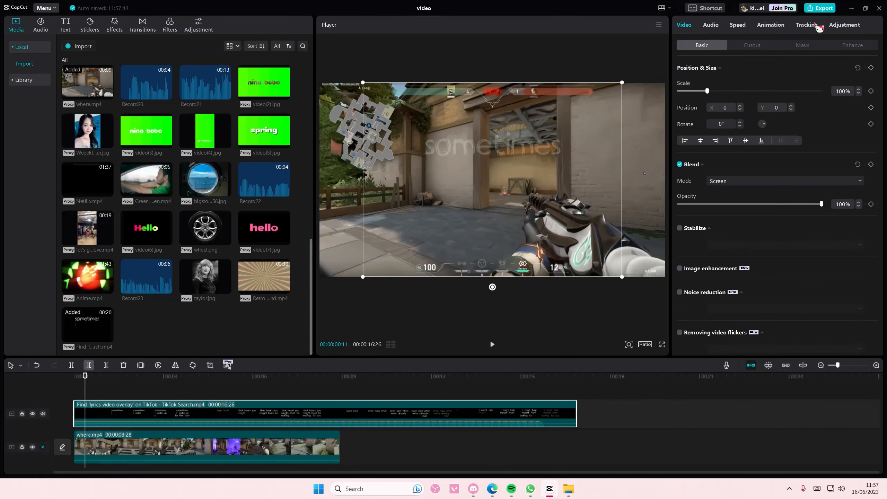
Speed the lyrics clip up to about 1.9x to match the gameplay clip's length.
click(737, 24)
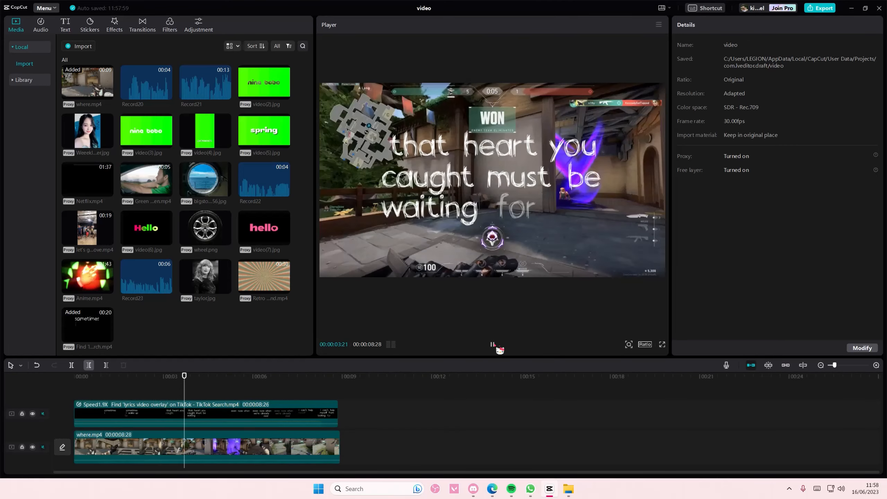
drag(184, 375, 243, 375)
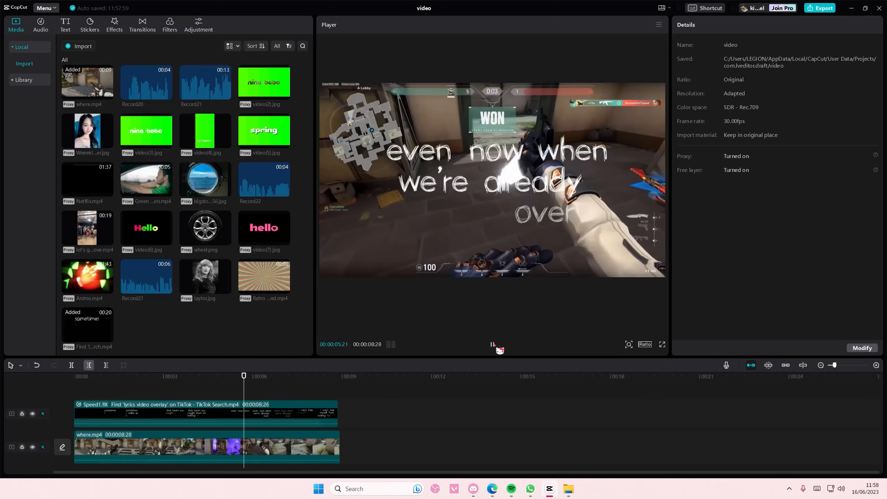